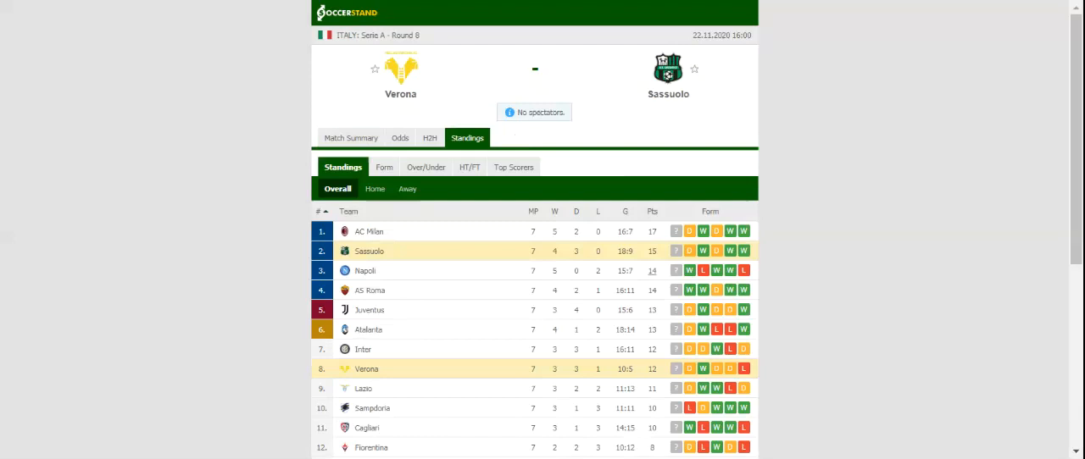
{"action": "mouse_move", "coordinate": [430, 139]}
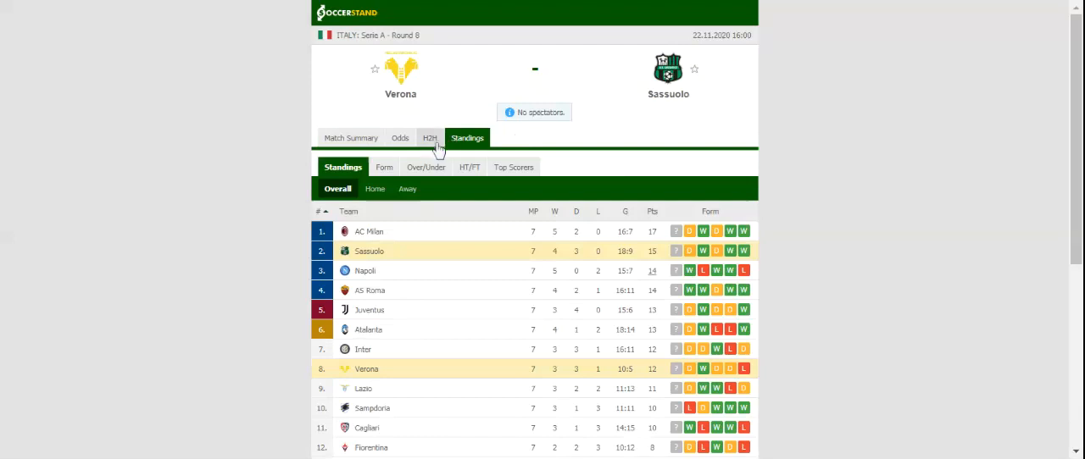
- Switch the Verona vs Sassuolo match page from Standings to the H2H tab
{"action": "left_click", "coordinate": [428, 137]}
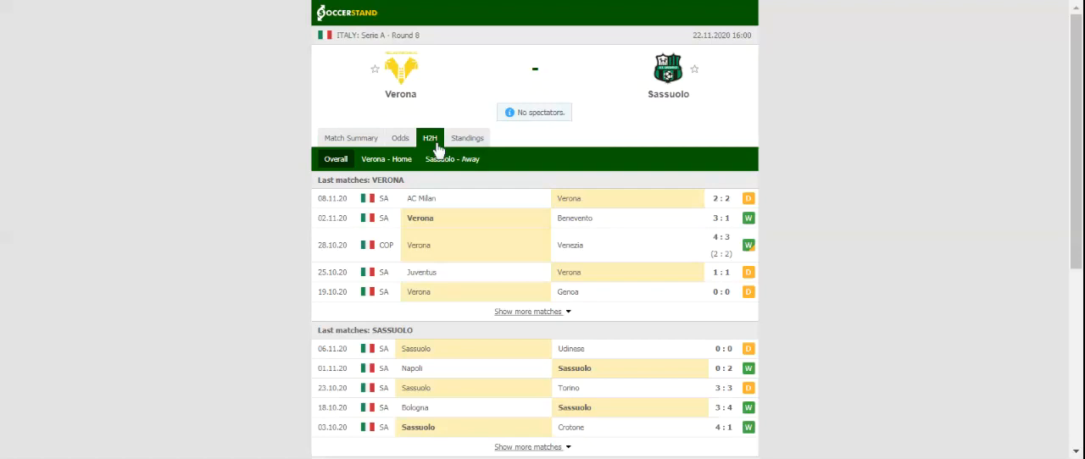